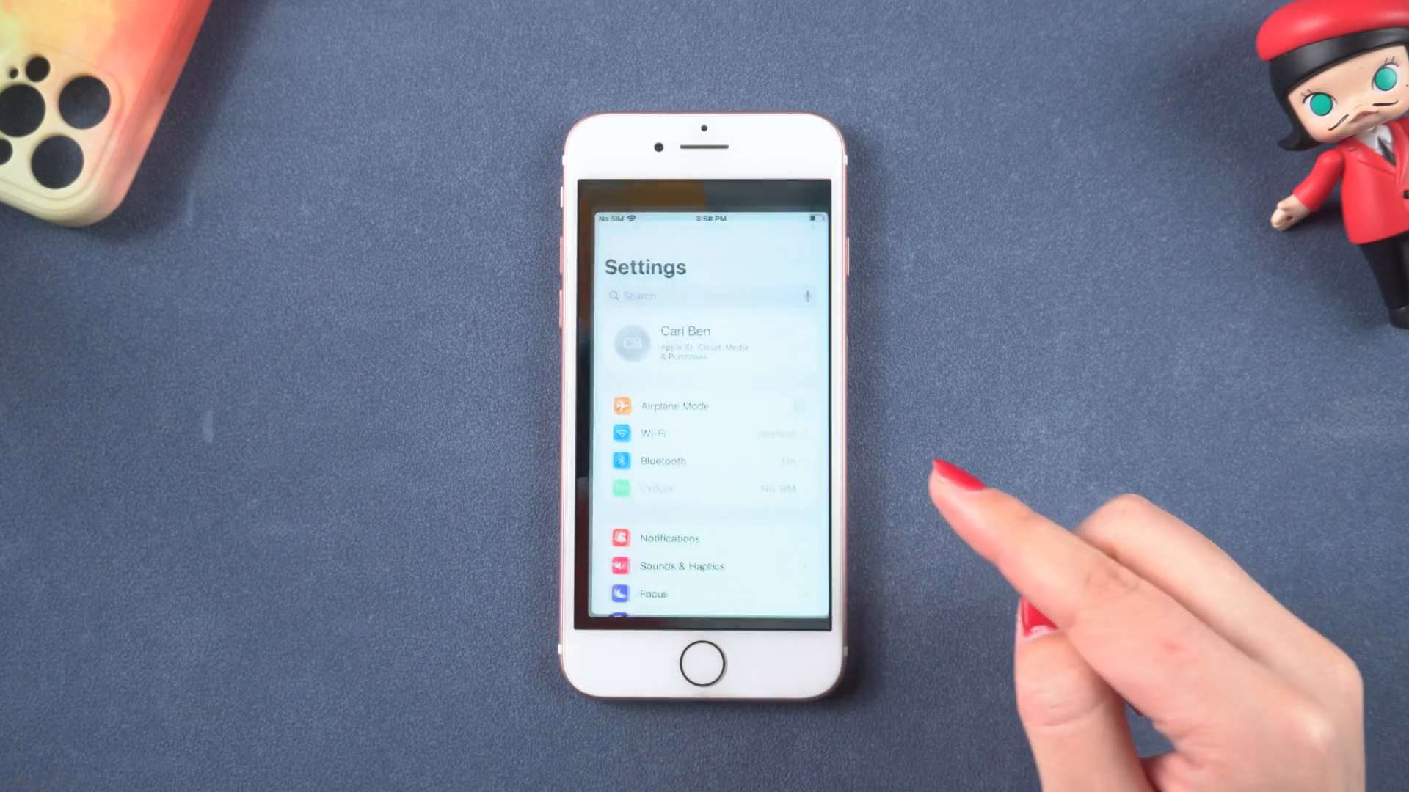
# Switch on iCloud Keychain under Apple ID > iCloud > Keychain on the iPhone.
pyautogui.click(701, 344)
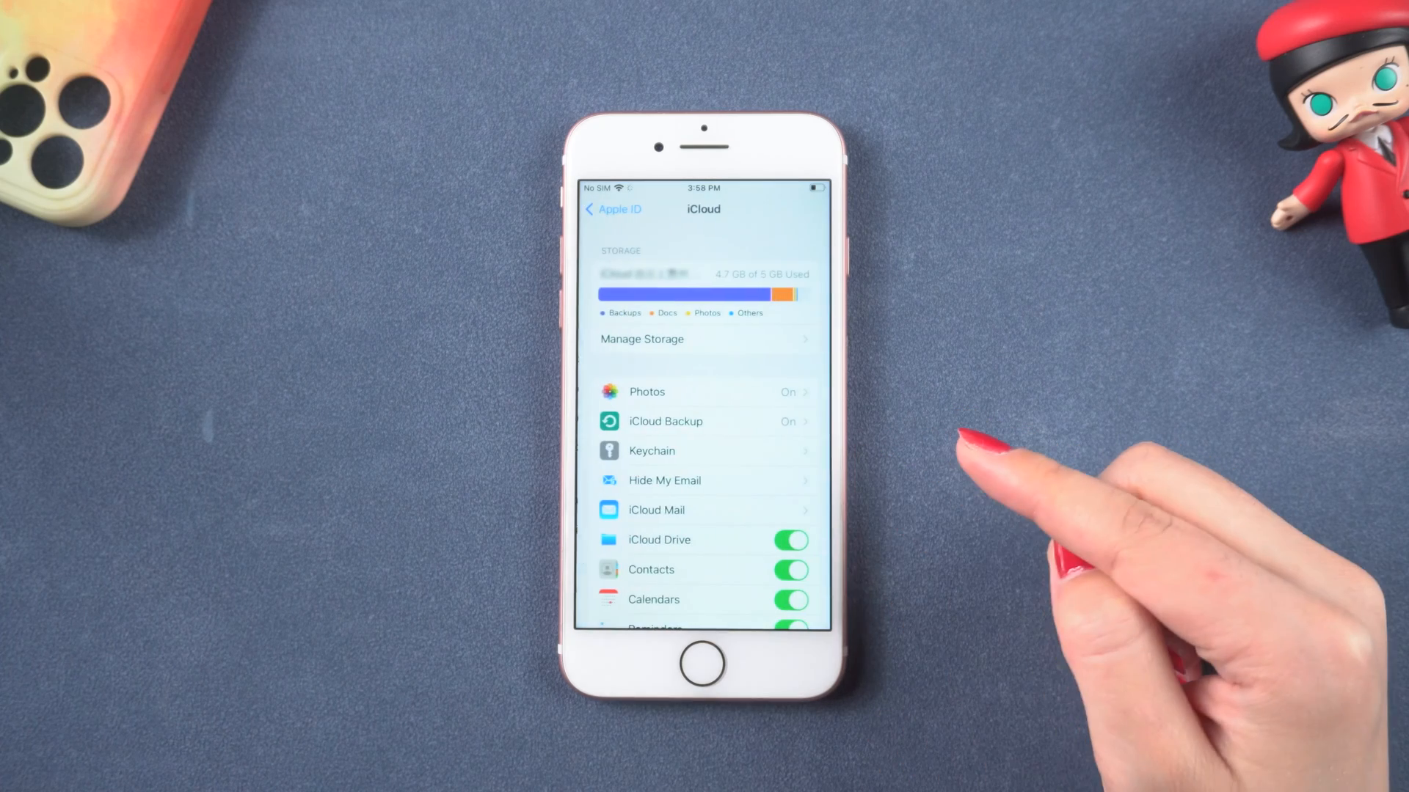
pyautogui.click(651, 451)
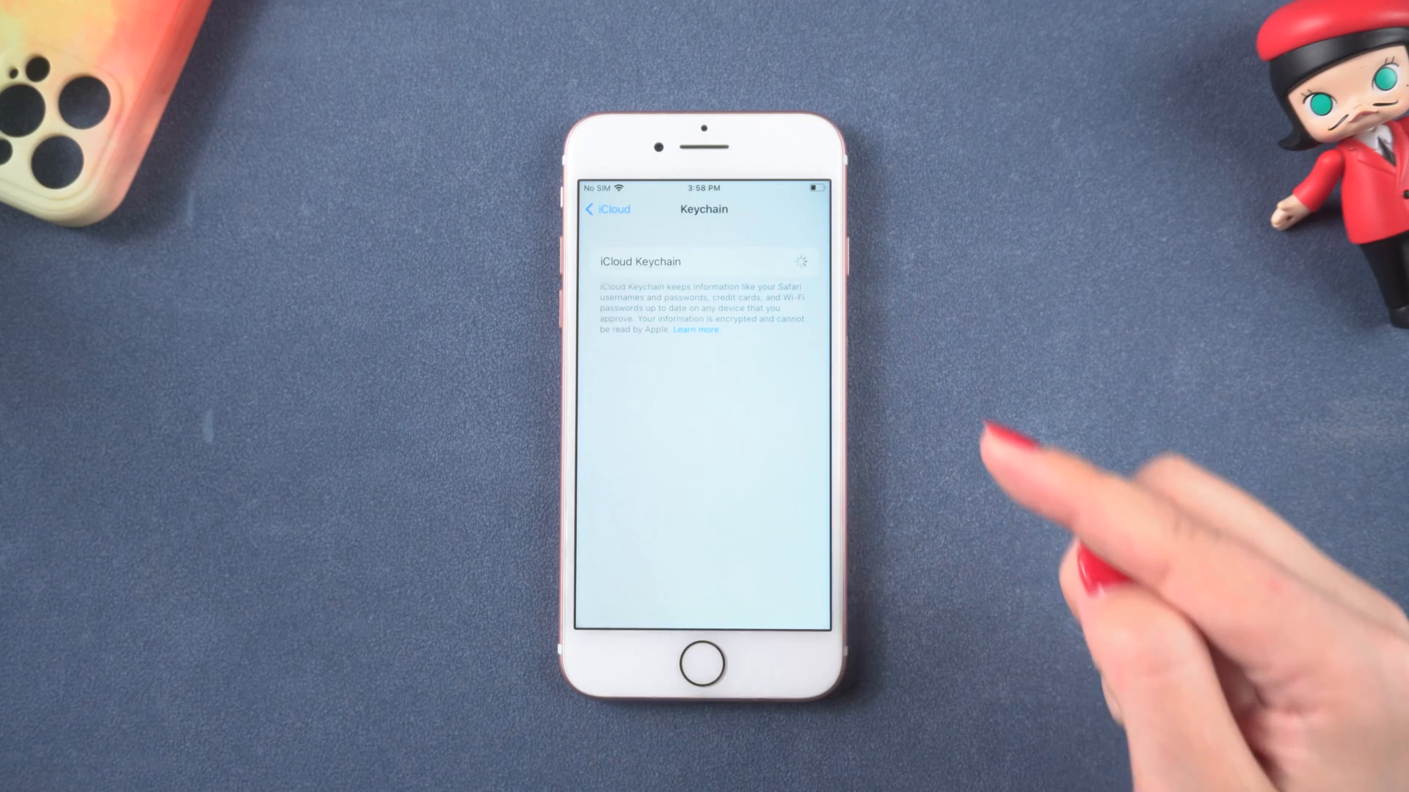
pyautogui.click(789, 261)
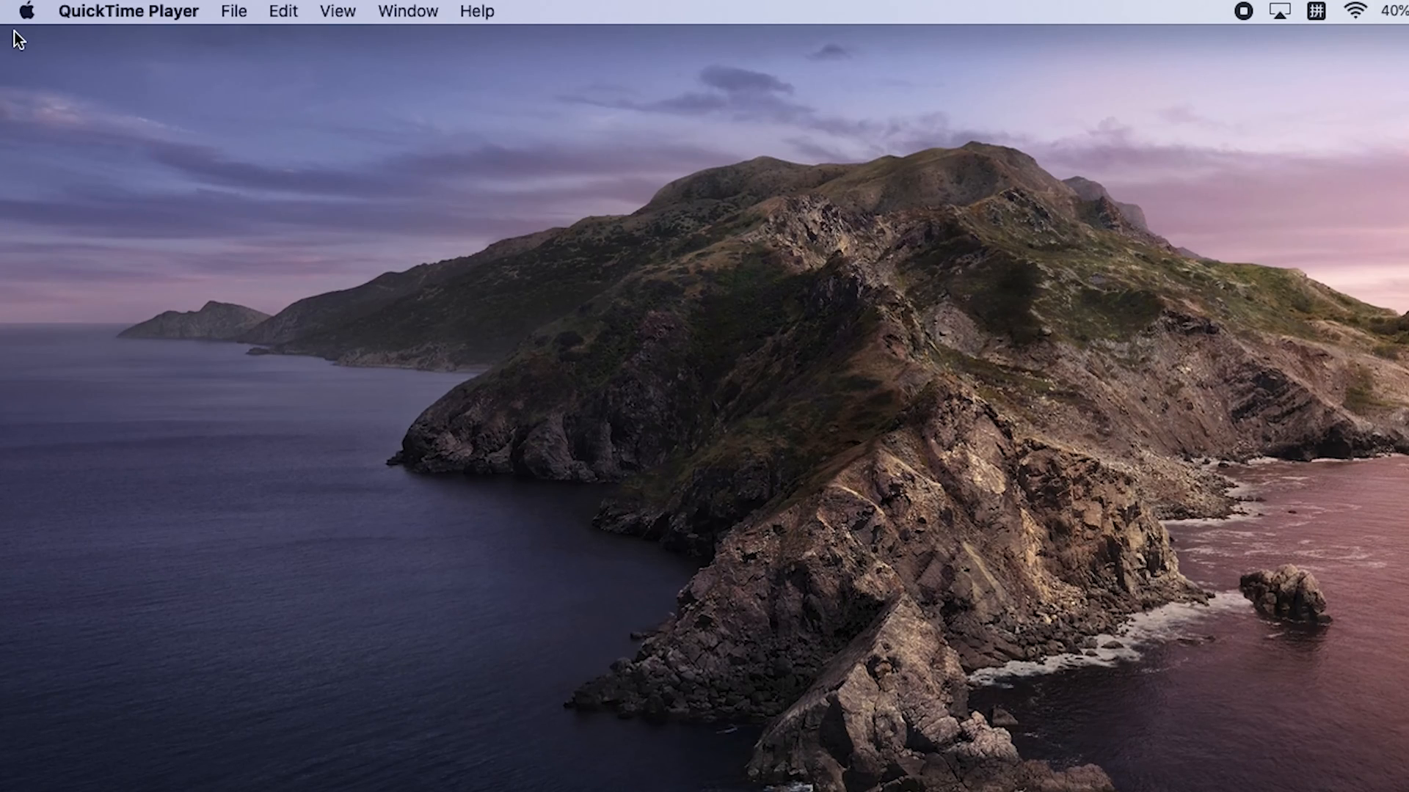
# Open System Preferences from the Apple menu and go to the Apple ID iCloud pane.
pyautogui.click(25, 11)
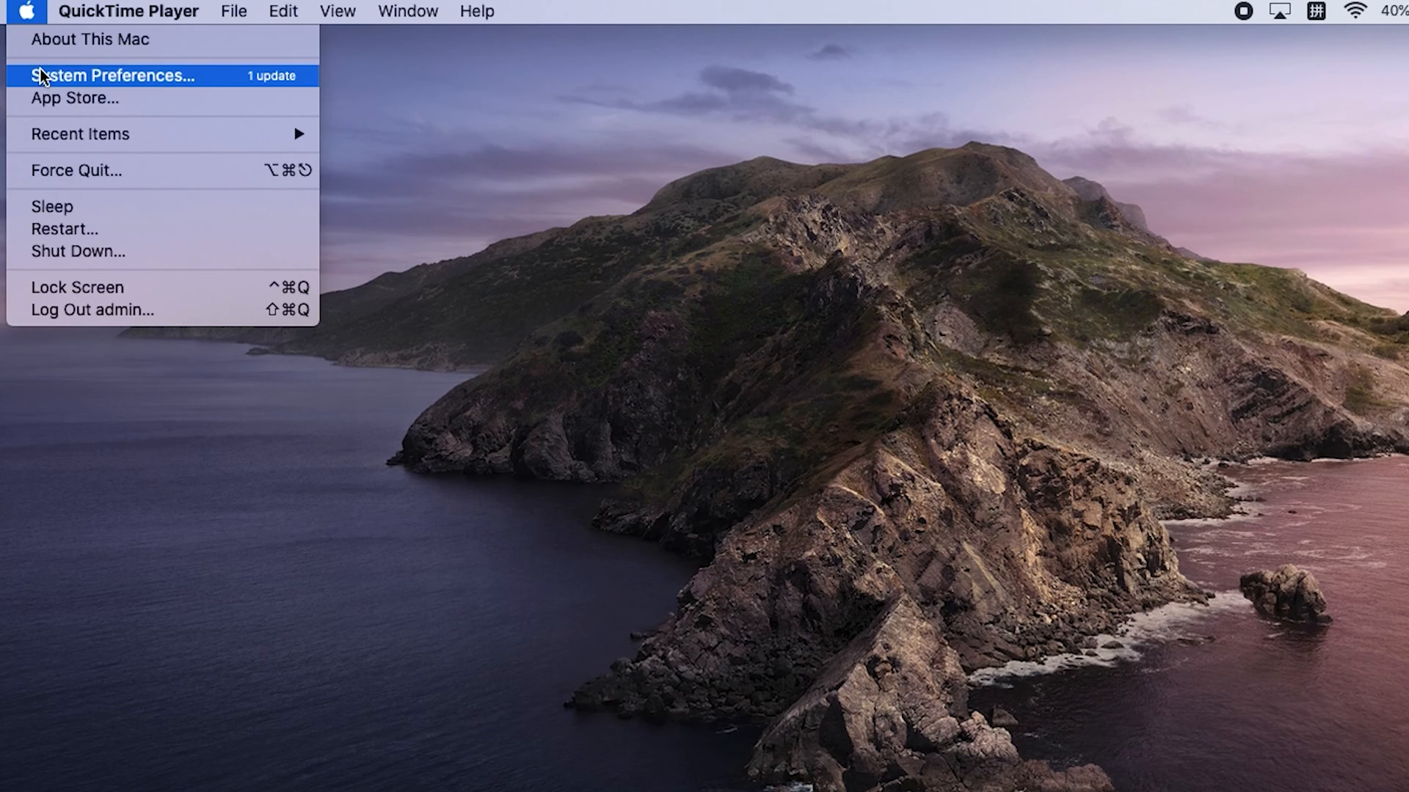
pyautogui.click(111, 76)
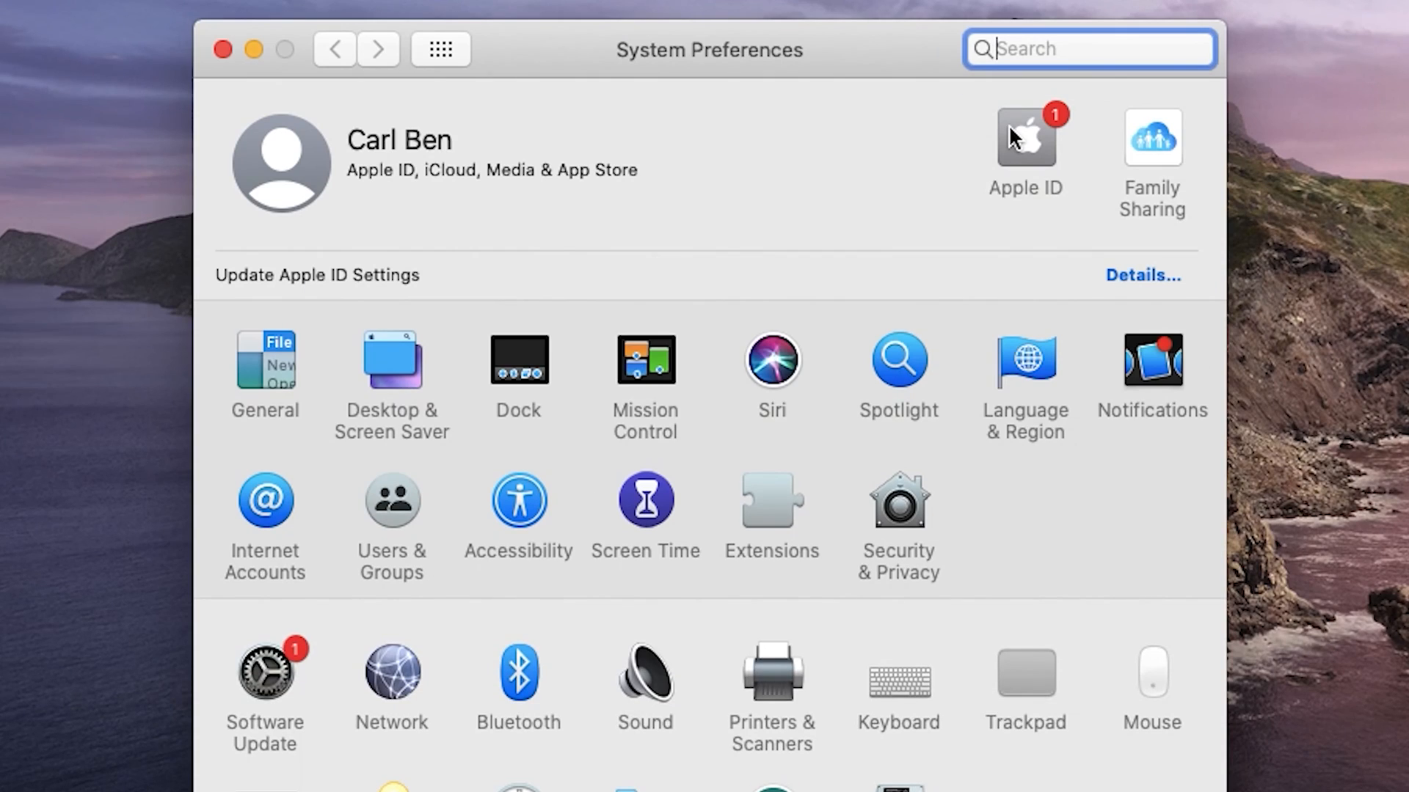
pyautogui.click(1024, 136)
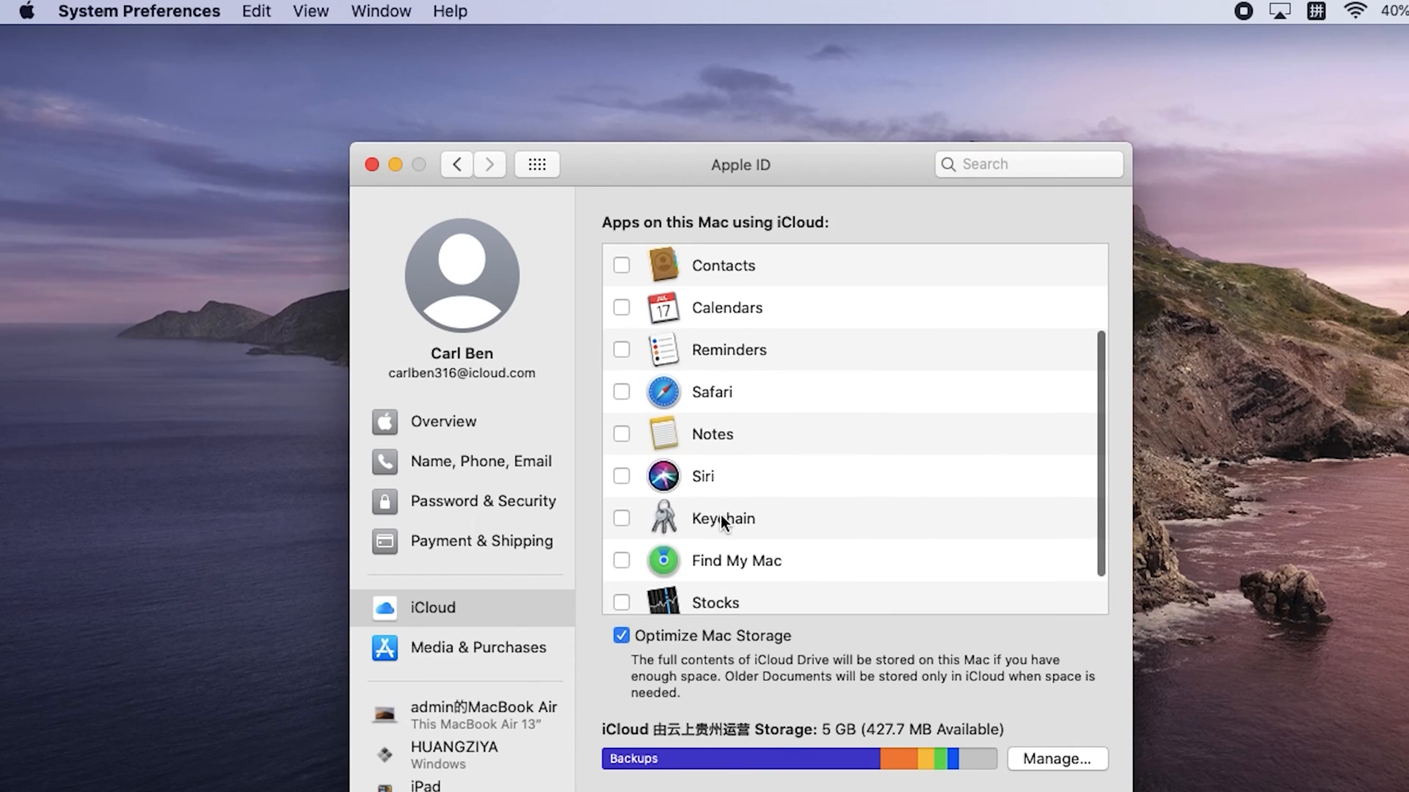
pyautogui.moveTo(627, 528)
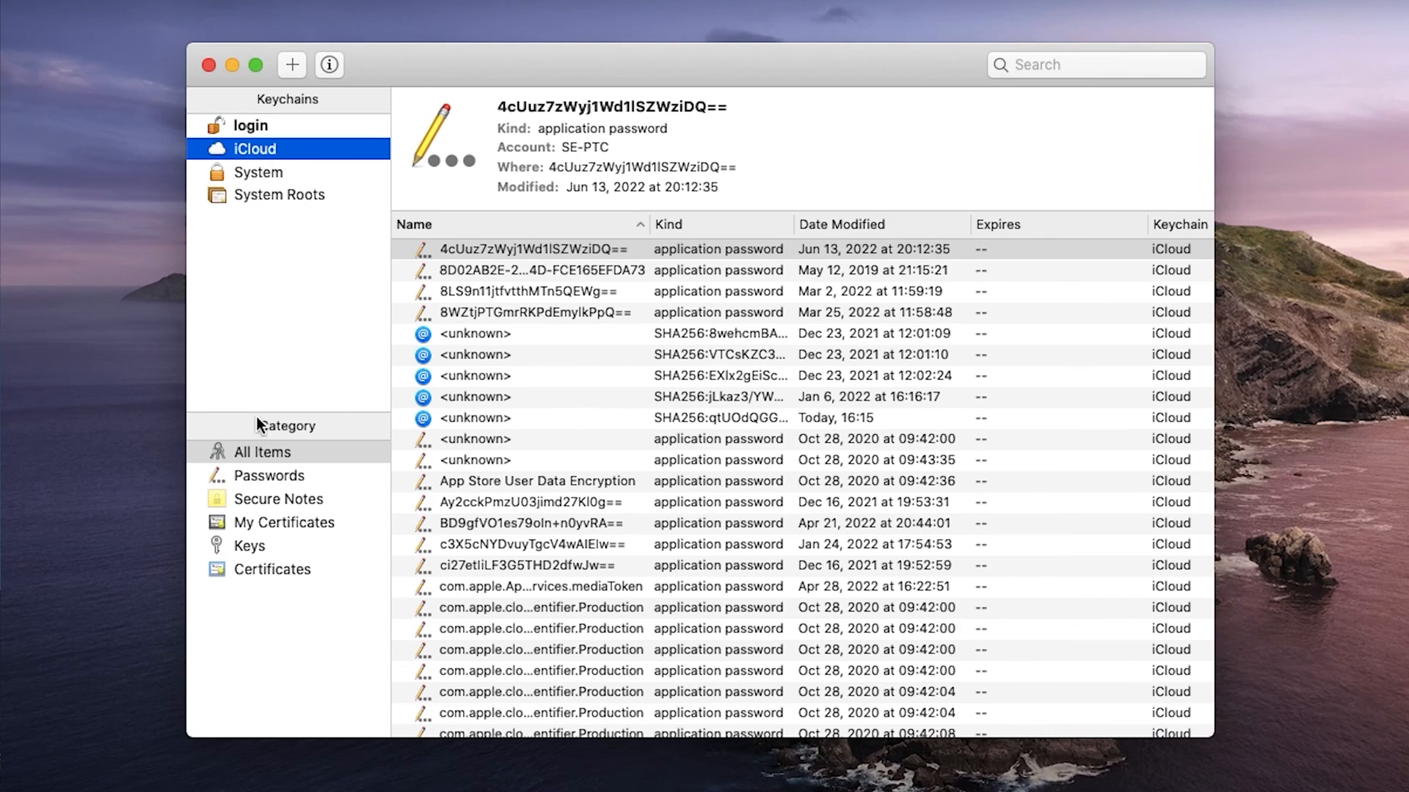
# Filter the iCloud keychain to the Passwords category and scroll to the Wi-Fi entries.
pyautogui.click(267, 475)
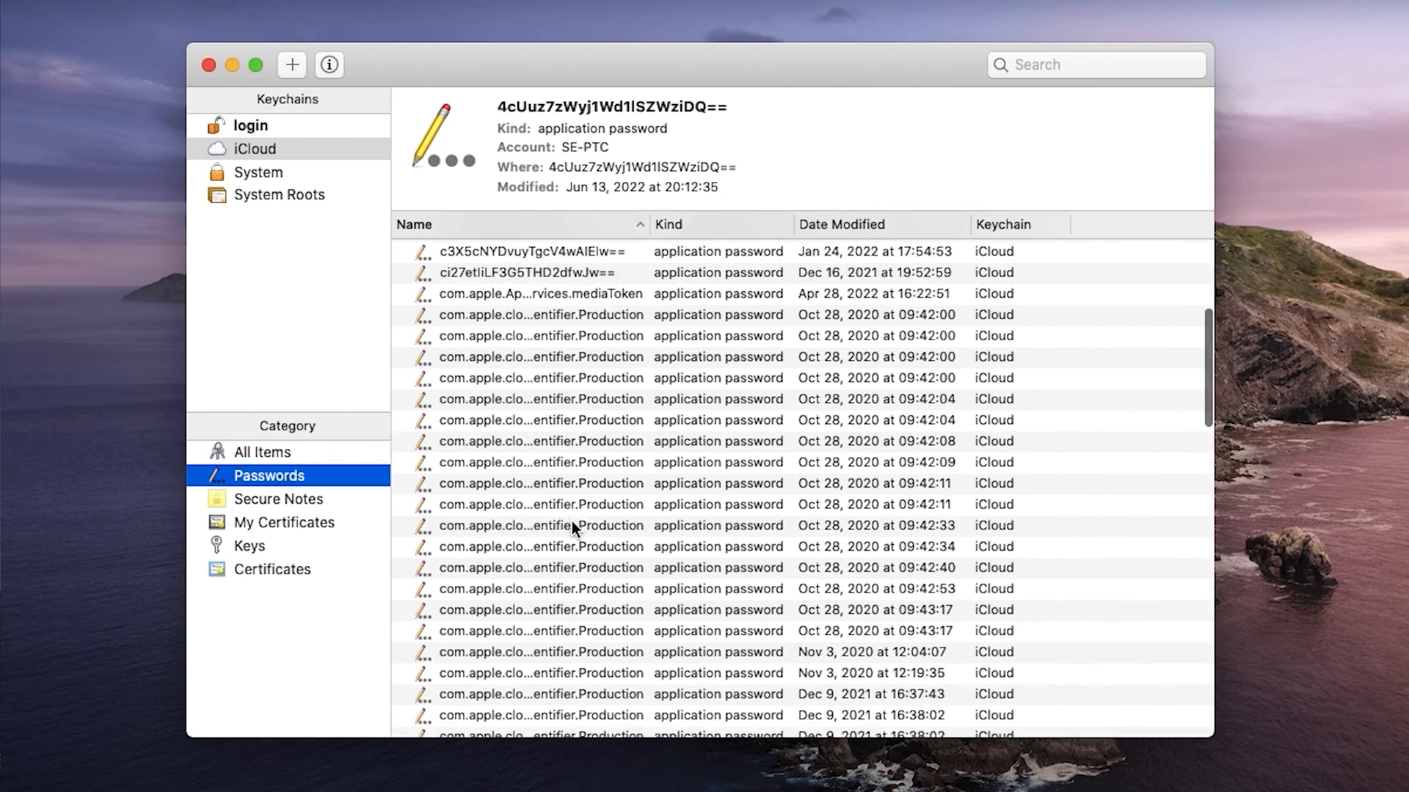
pyautogui.scroll(-3)
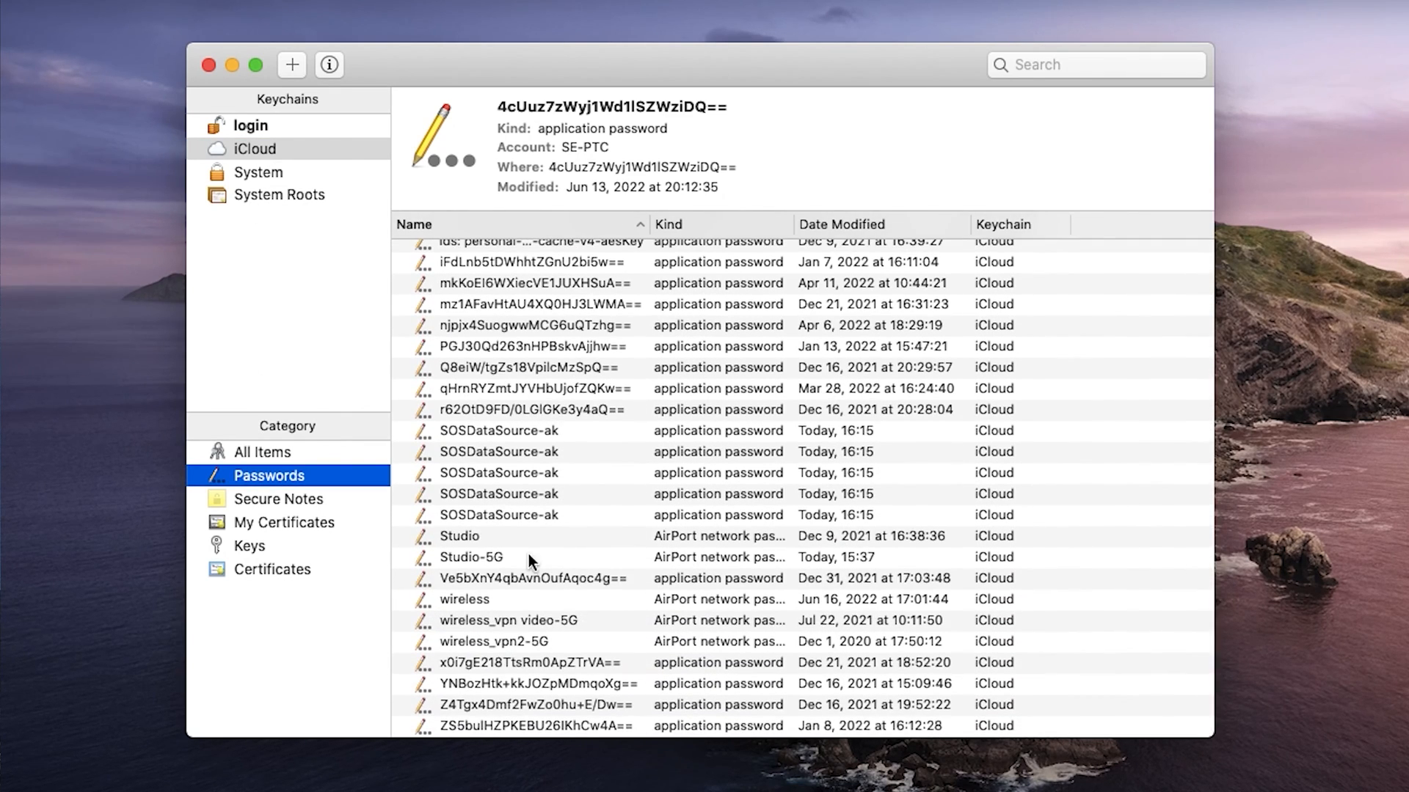
# Show the 'wireless' network's password after entering the keychain password.
pyautogui.doubleClick(463, 599)
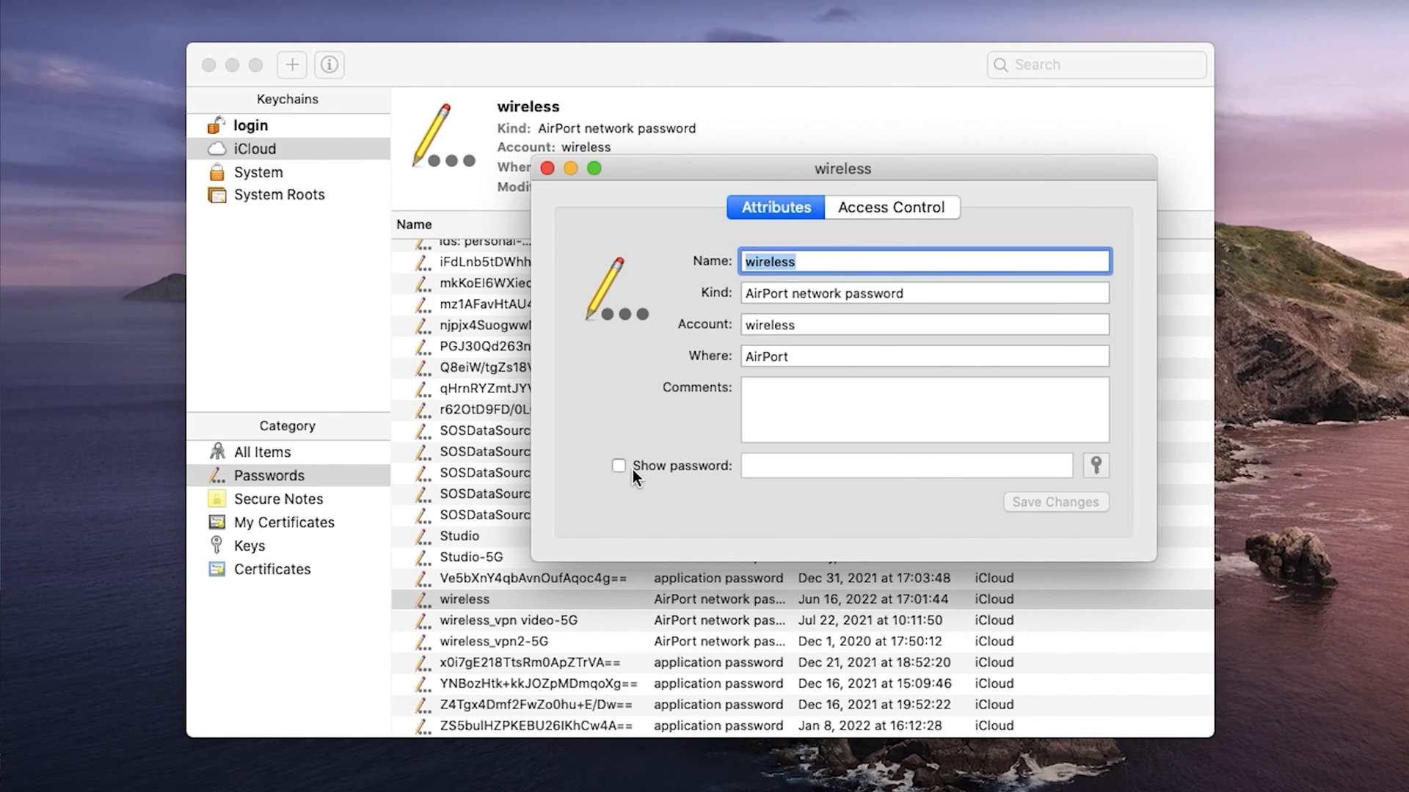
pyautogui.click(618, 465)
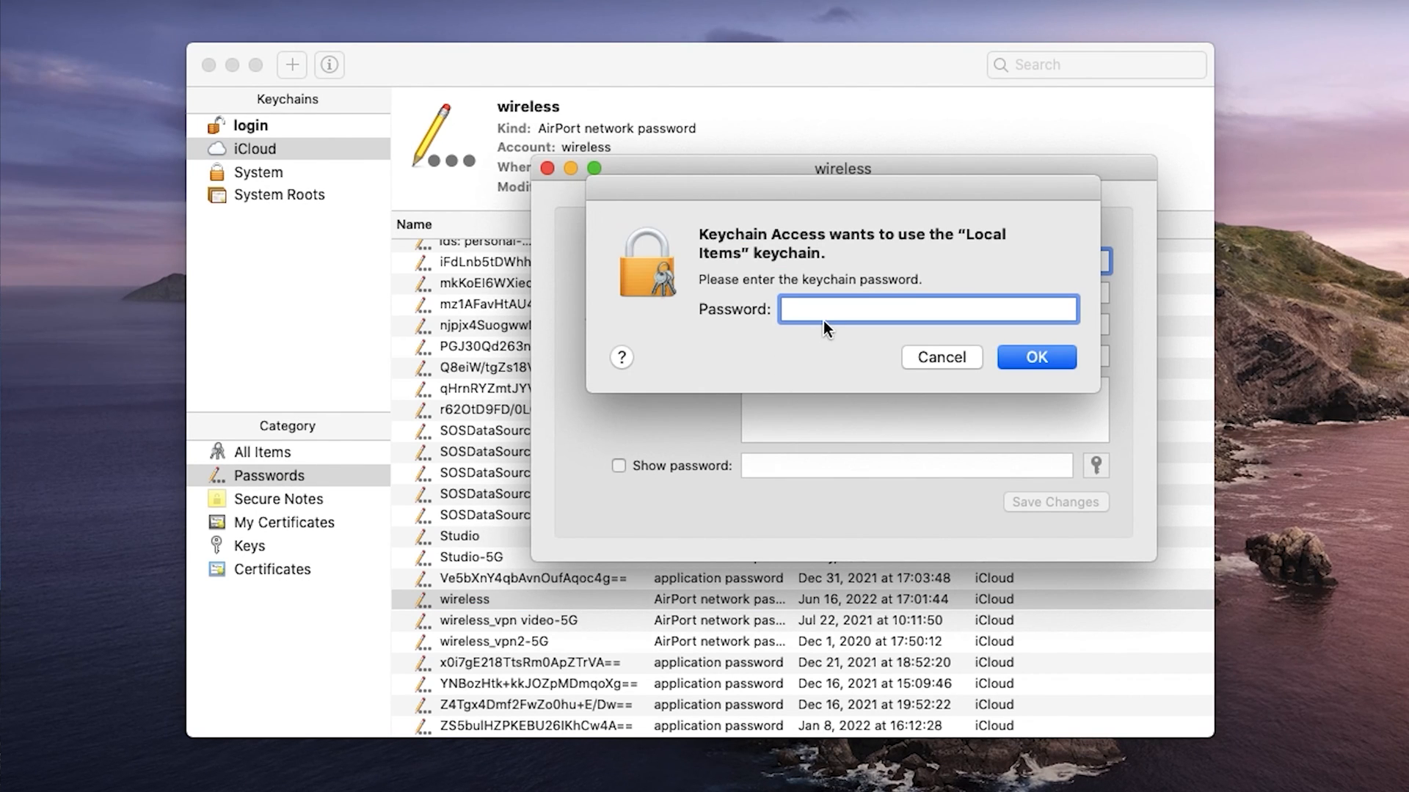
pyautogui.write('•••')
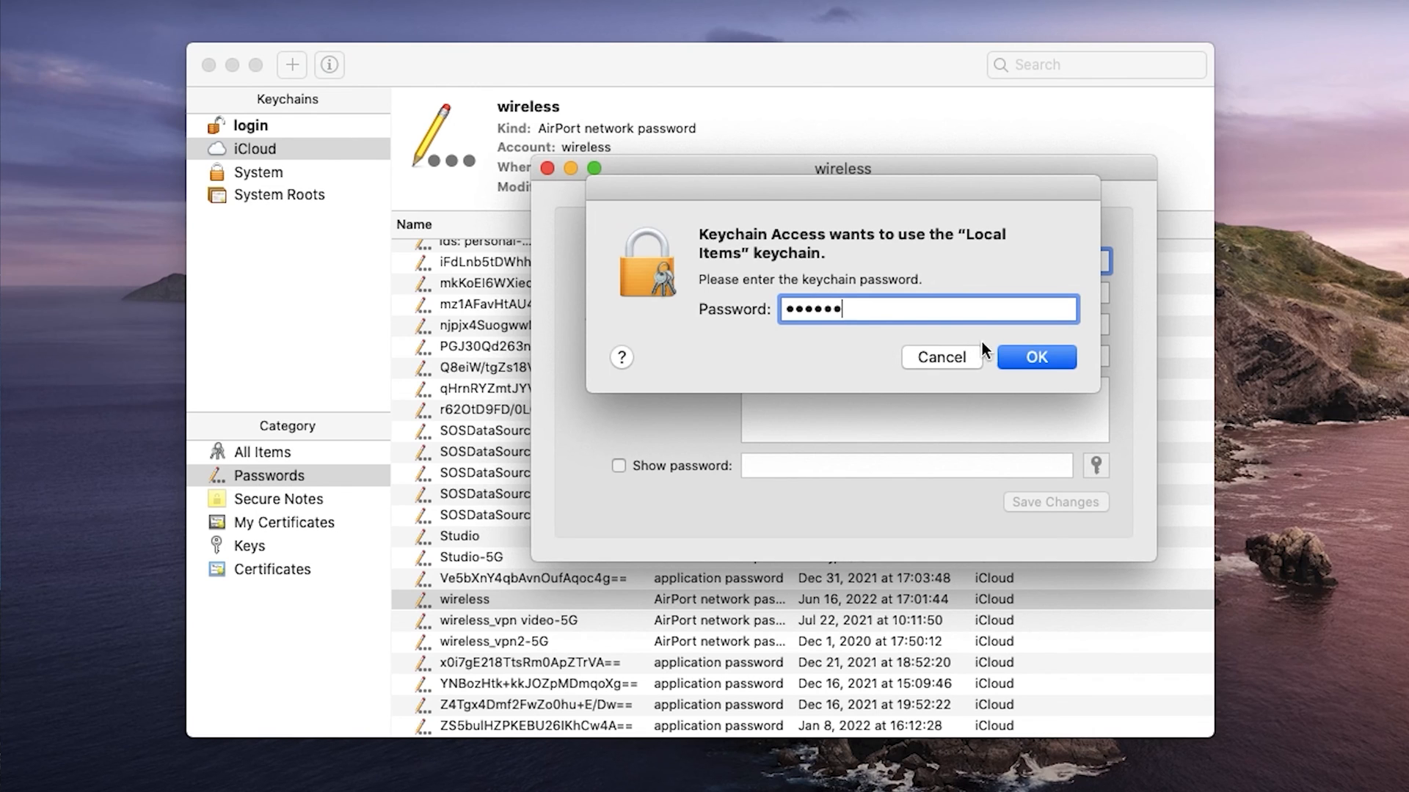
pyautogui.click(1035, 357)
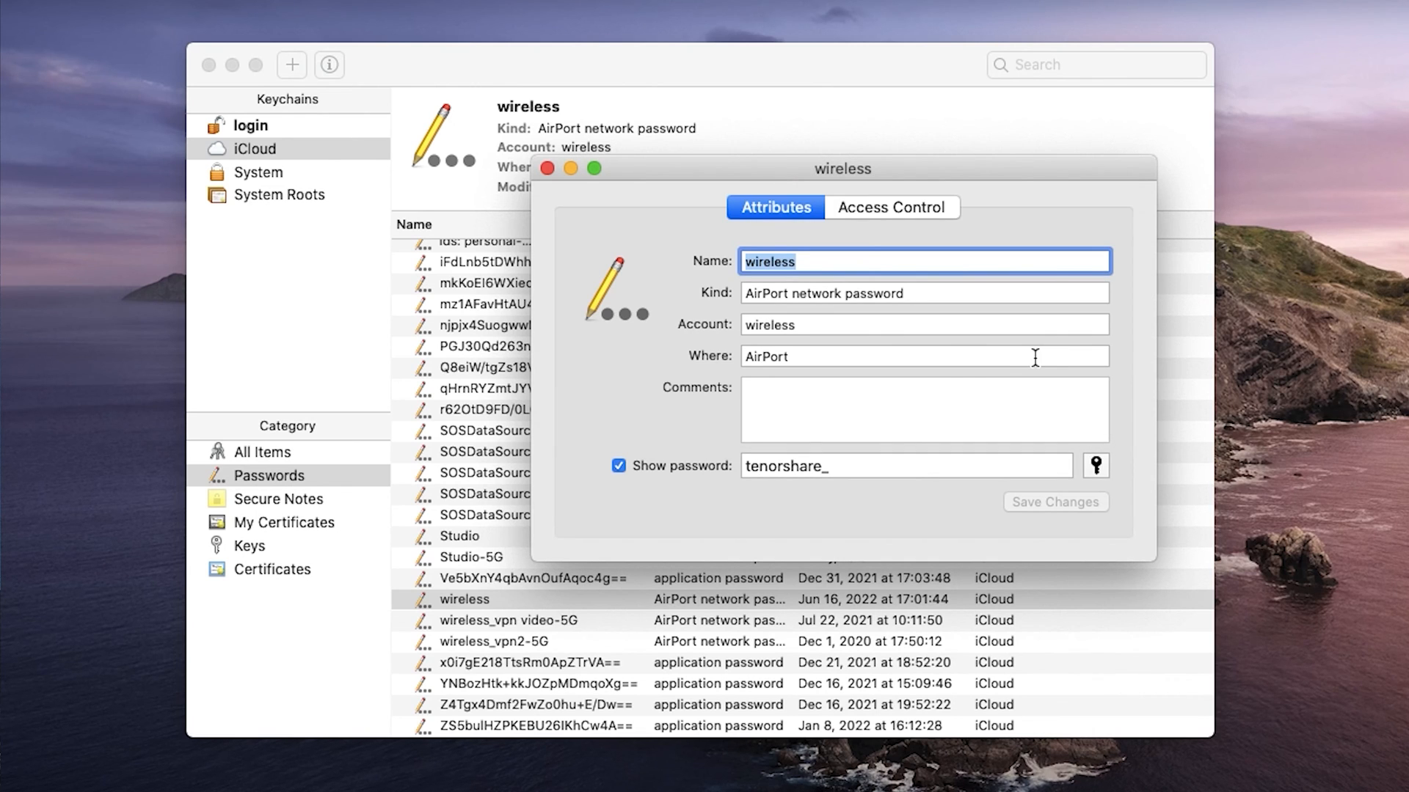
pyautogui.moveTo(1177, 497)
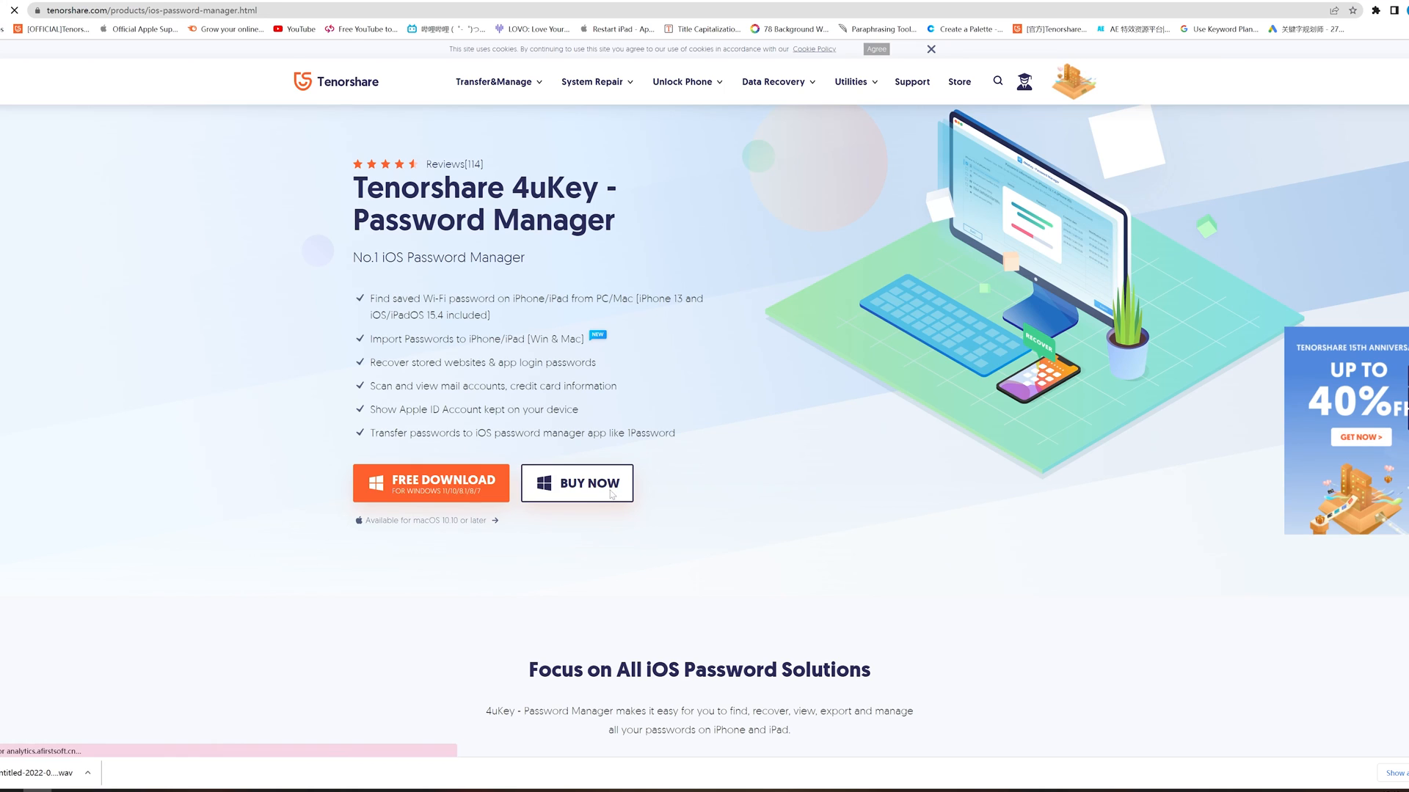
# Go to the 4uKey - Password Manager BUY NOW page showing license prices.
pyautogui.click(576, 484)
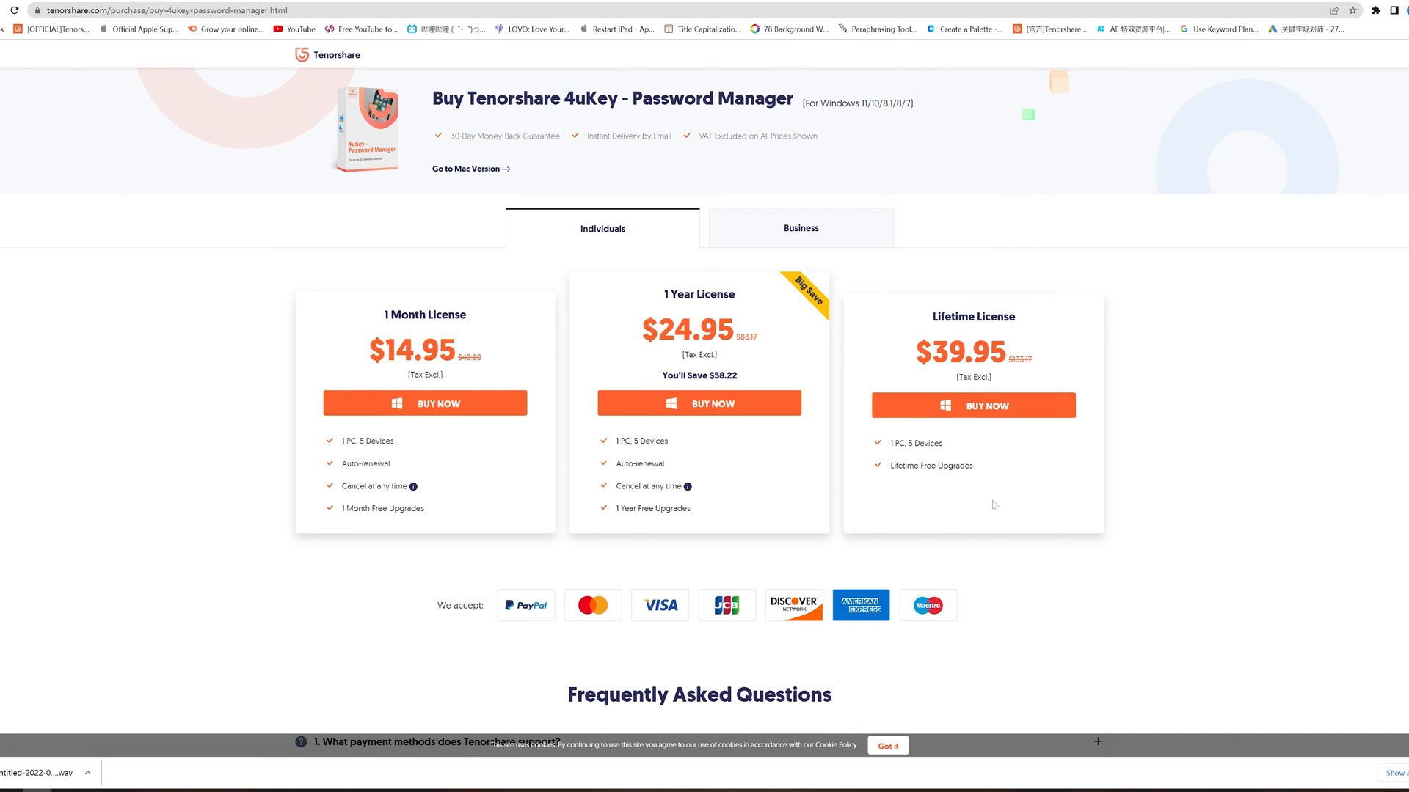